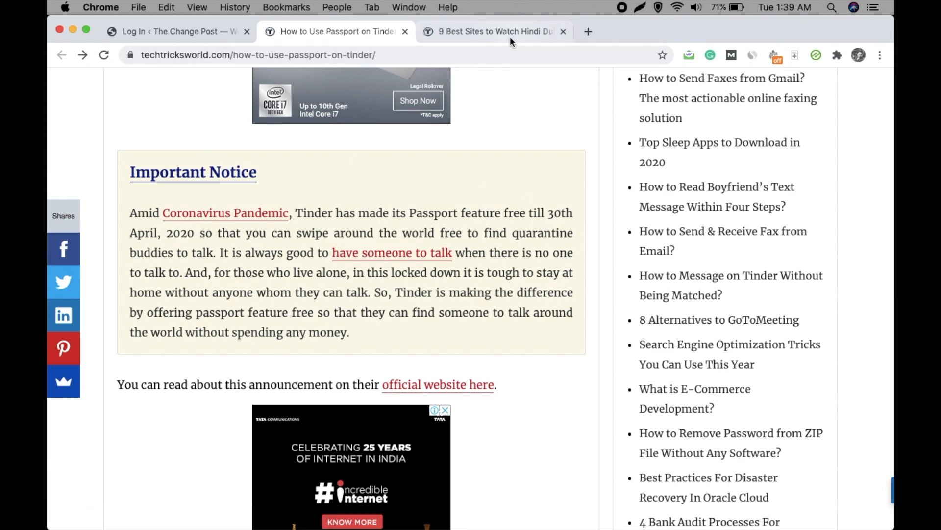
- Leave the open blog article tabs and return to The Change Post WordPress login page
click(492, 31)
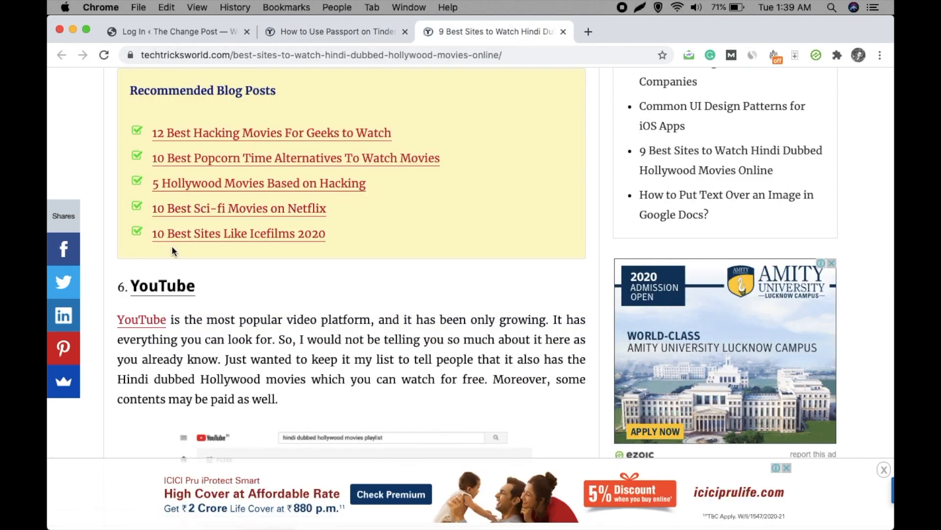
click(336, 31)
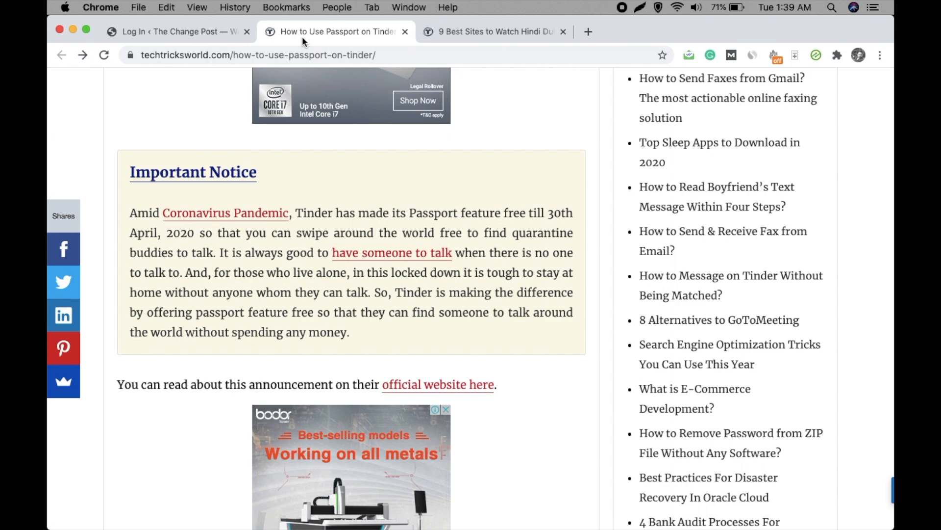
click(174, 31)
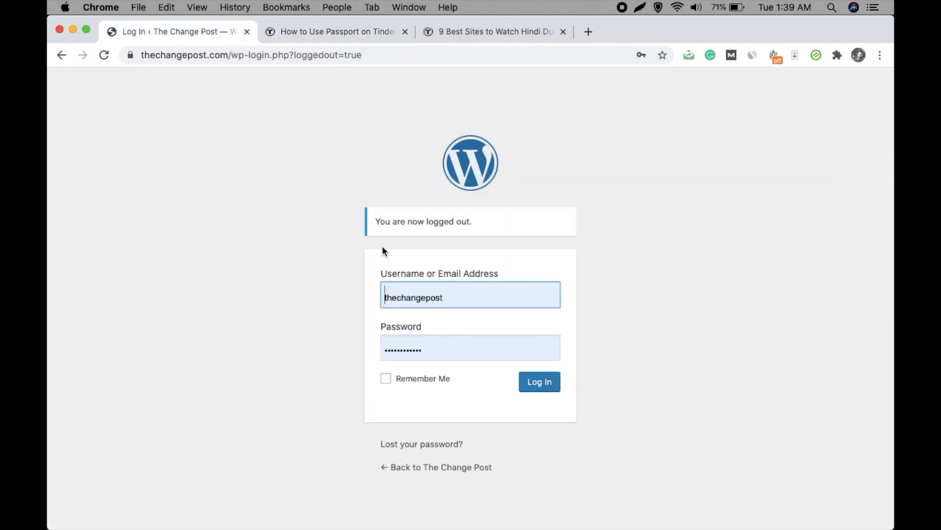
- Sign in as administrator, start a new post and verify the Insert shortcode picker appears
click(538, 382)
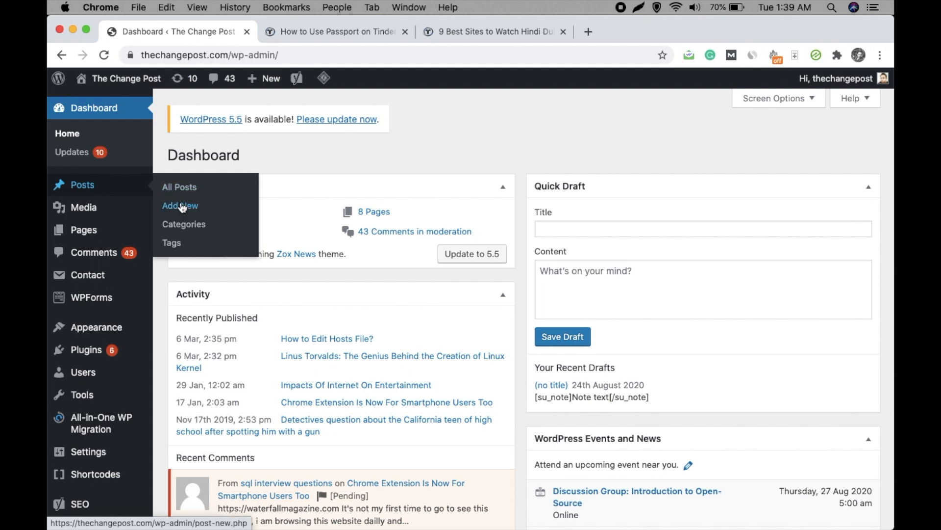
click(180, 205)
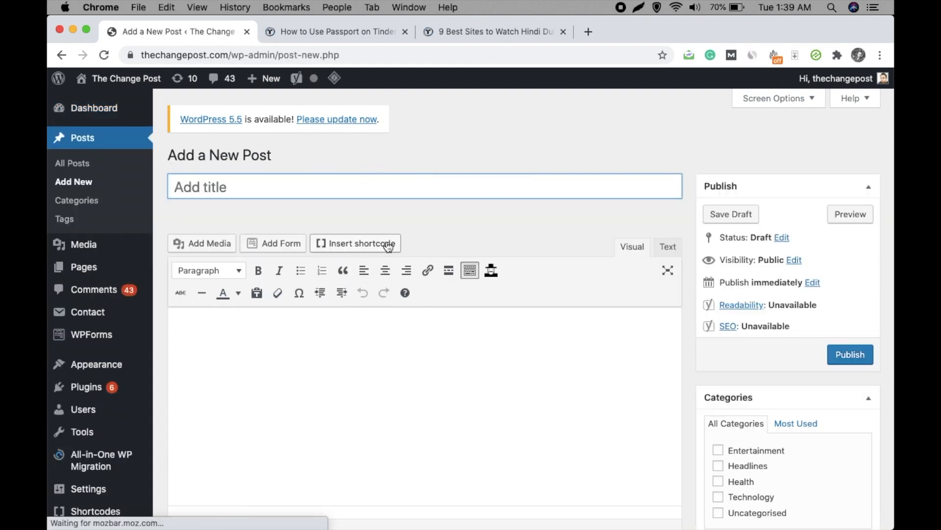
click(354, 243)
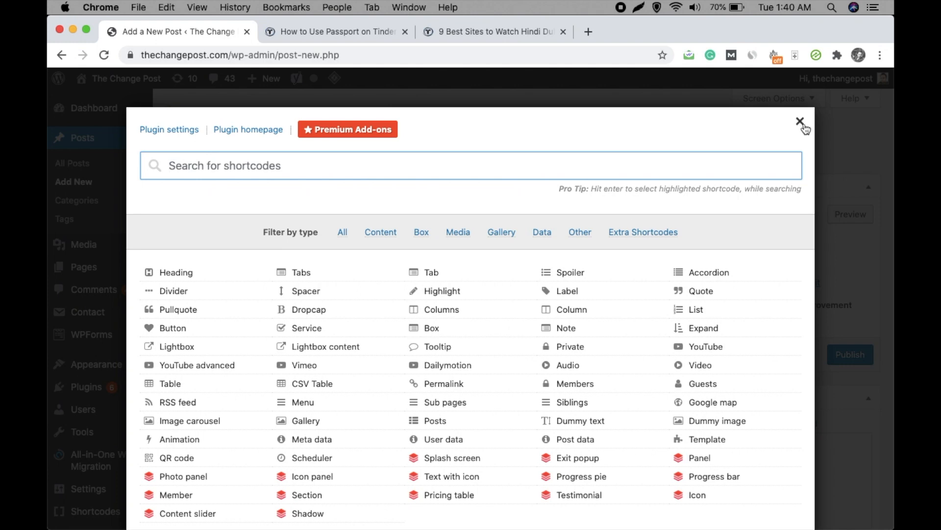
click(801, 122)
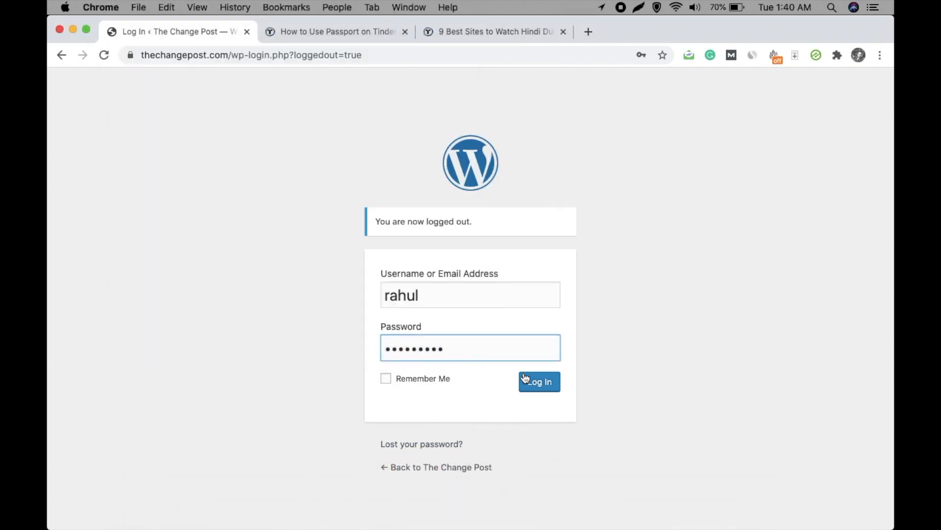
- Sign in as the second user, check a new post lacks Insert shortcode, then log out
click(539, 382)
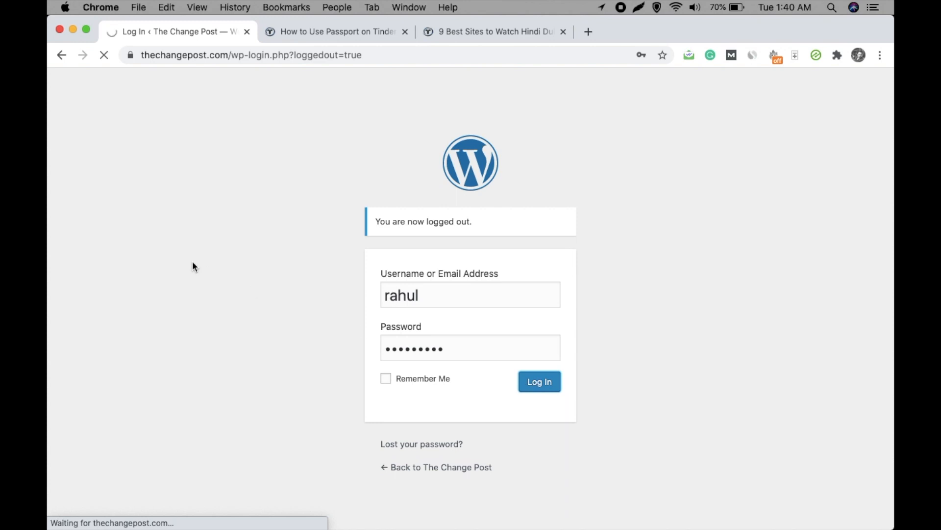
click(538, 381)
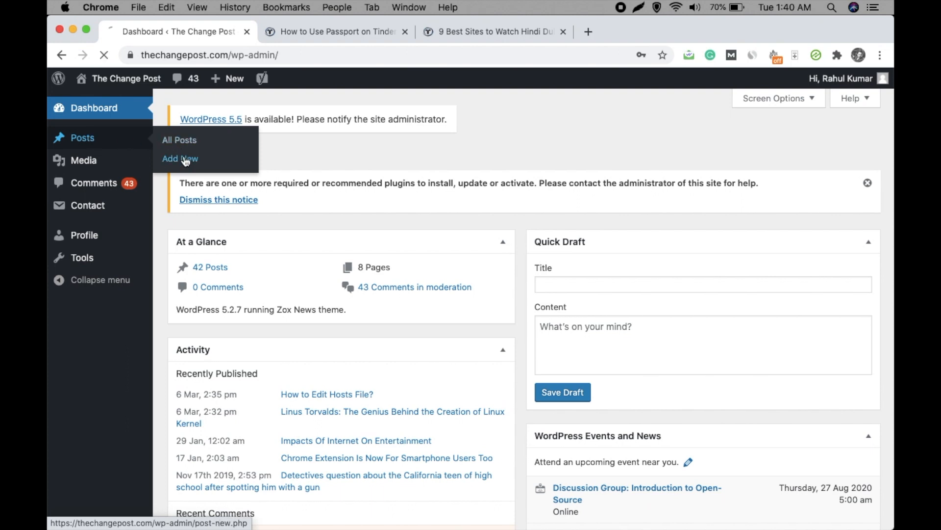
click(179, 159)
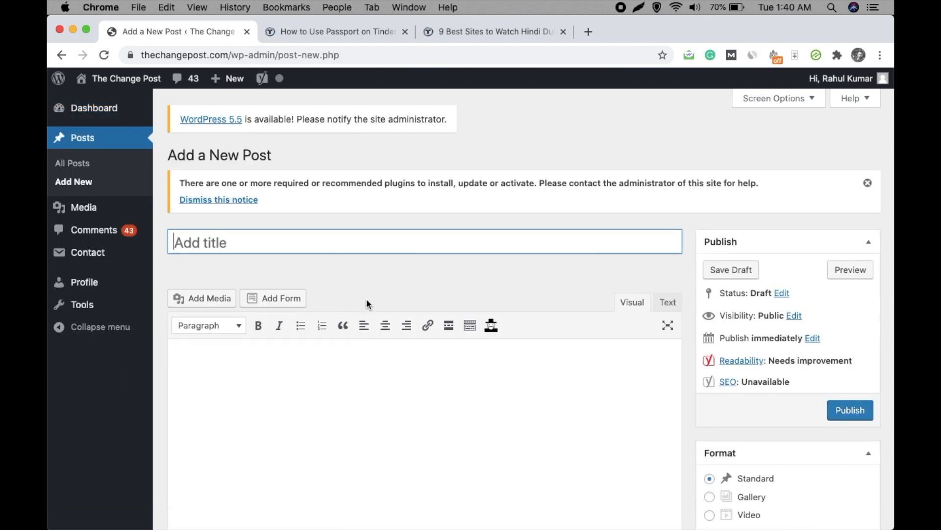
click(842, 78)
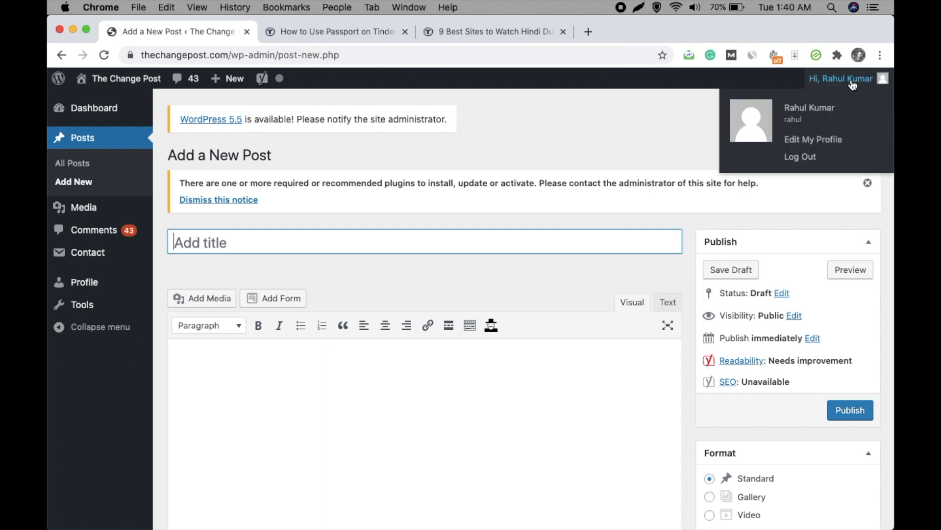
click(800, 156)
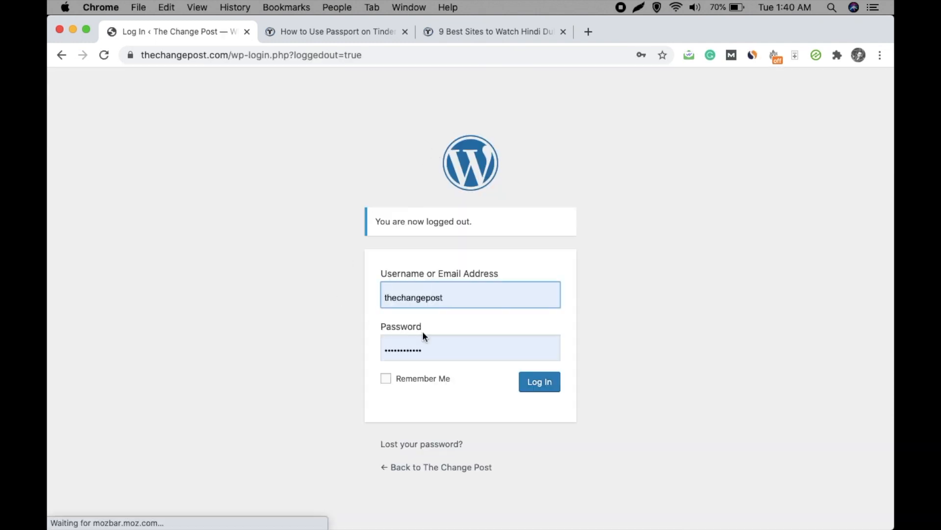
click(538, 382)
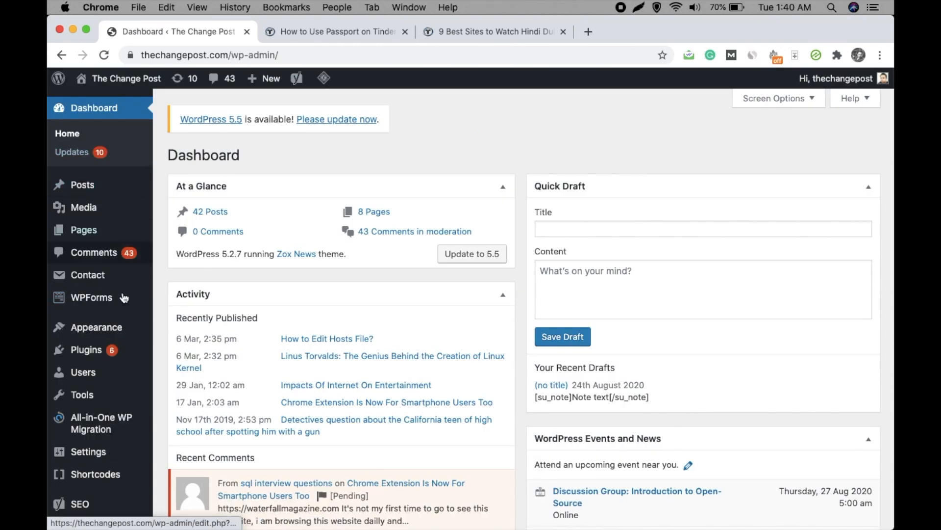
click(82, 372)
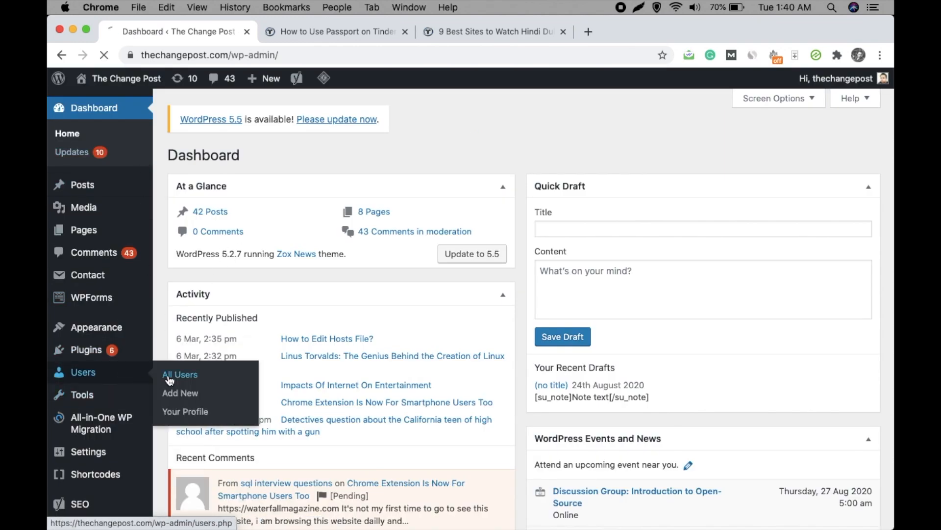
click(180, 374)
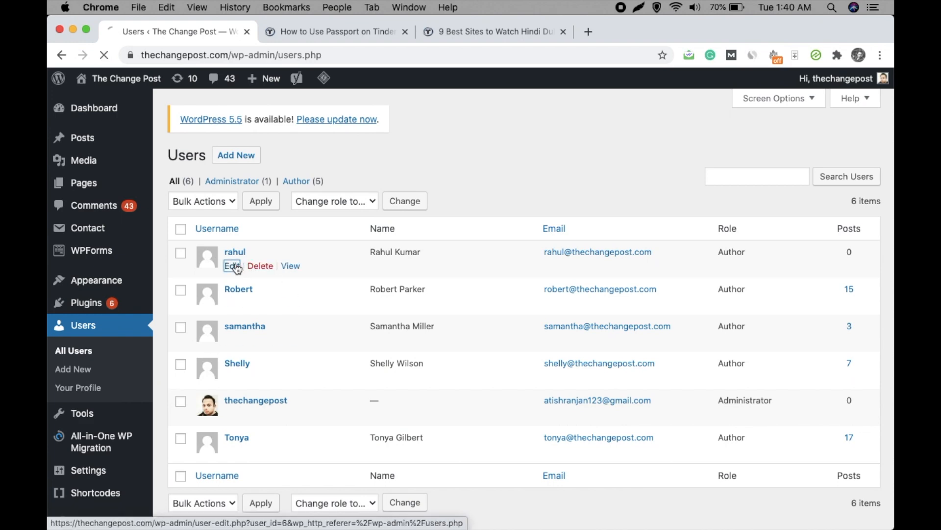
click(228, 266)
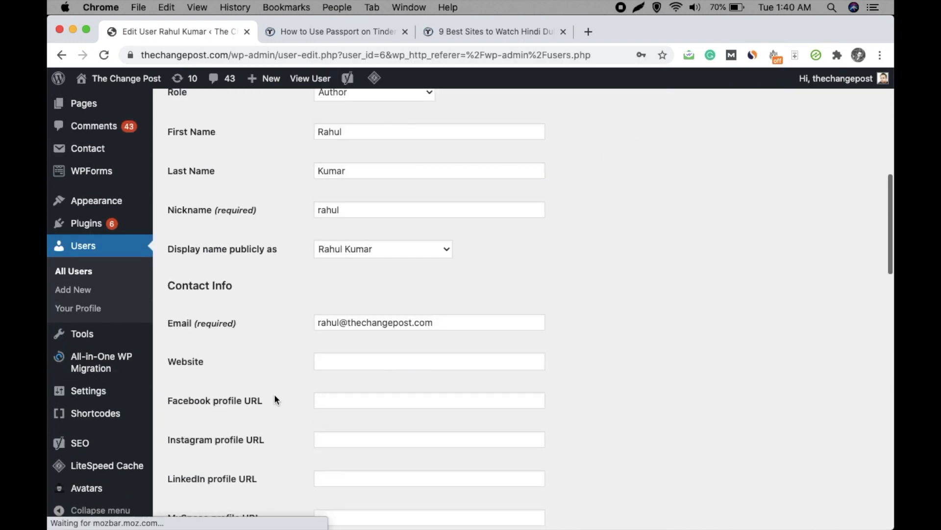
scroll(down, 3)
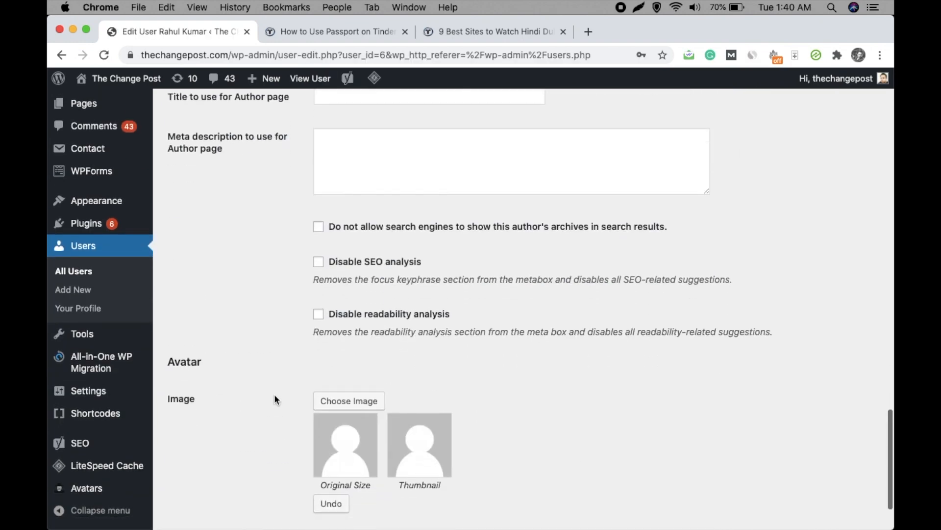
scroll(up, 3)
text(role)
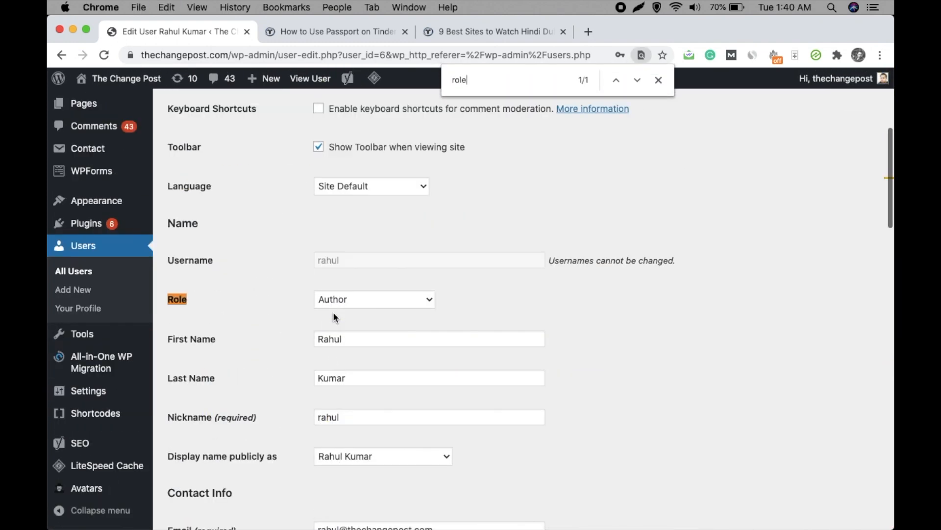
click(374, 299)
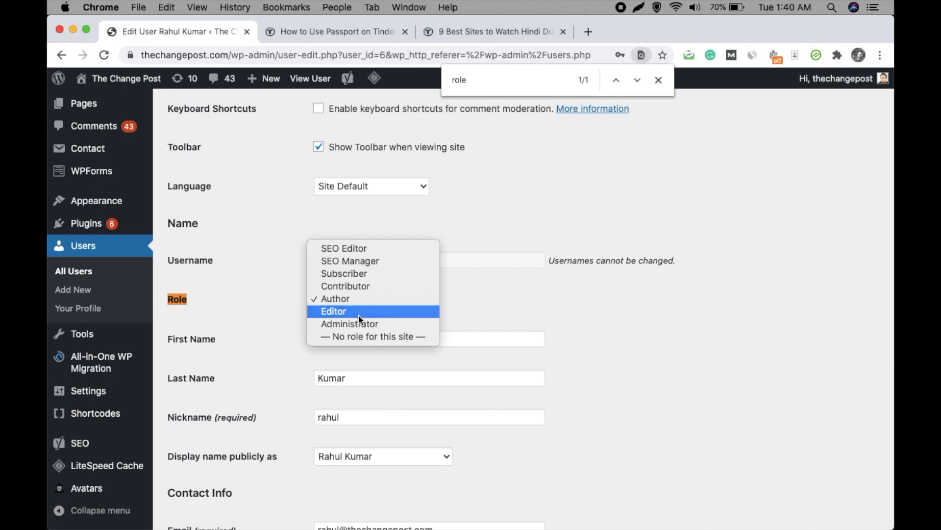
scroll(down, 3)
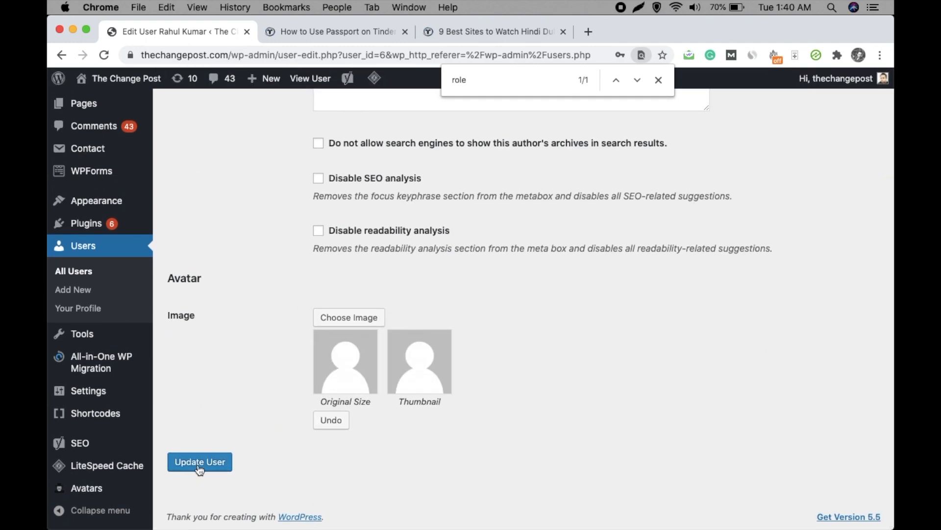
click(200, 462)
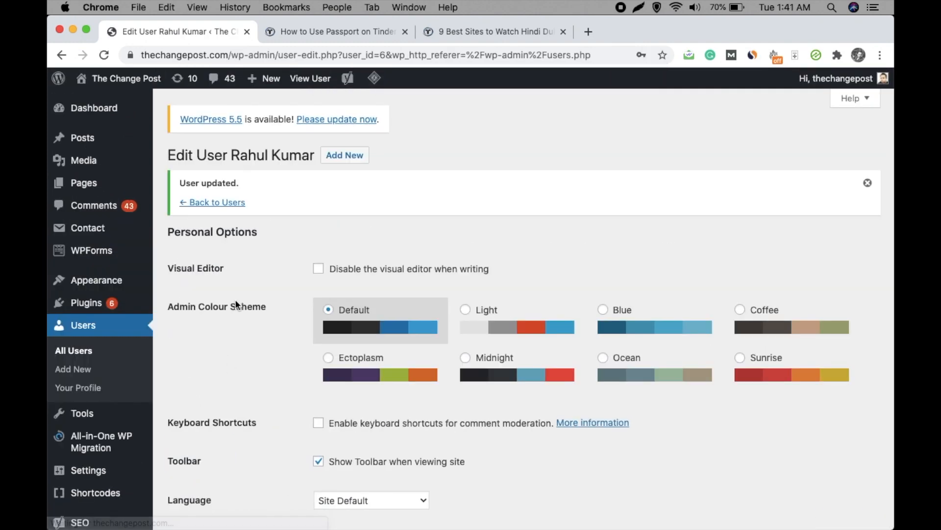
click(835, 78)
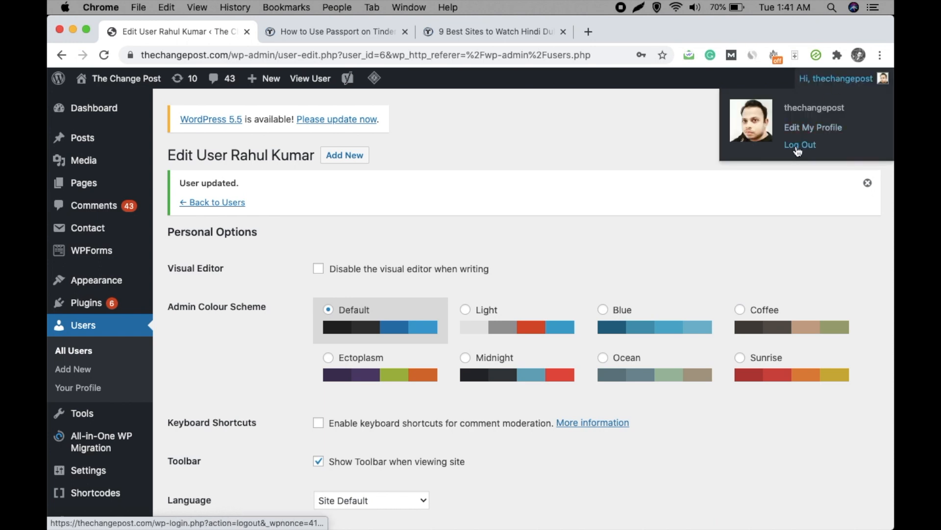
click(800, 145)
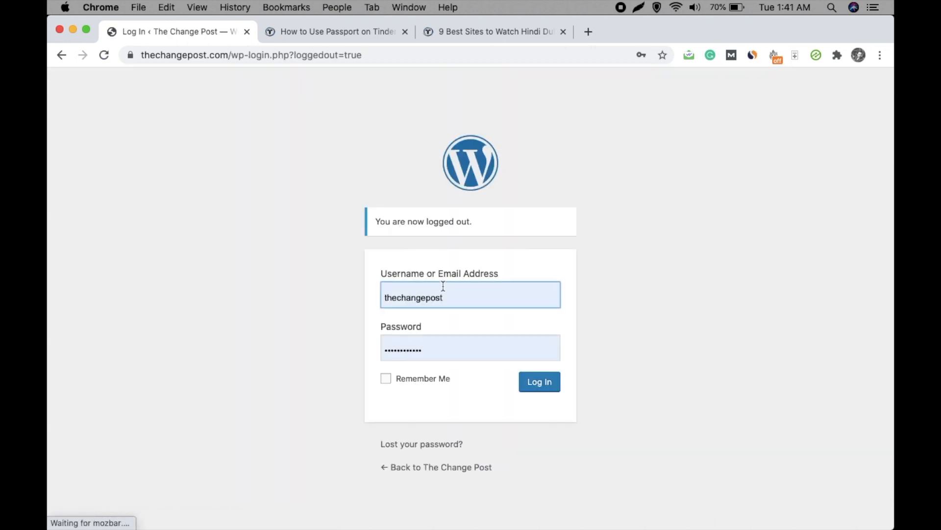
text(rahul)
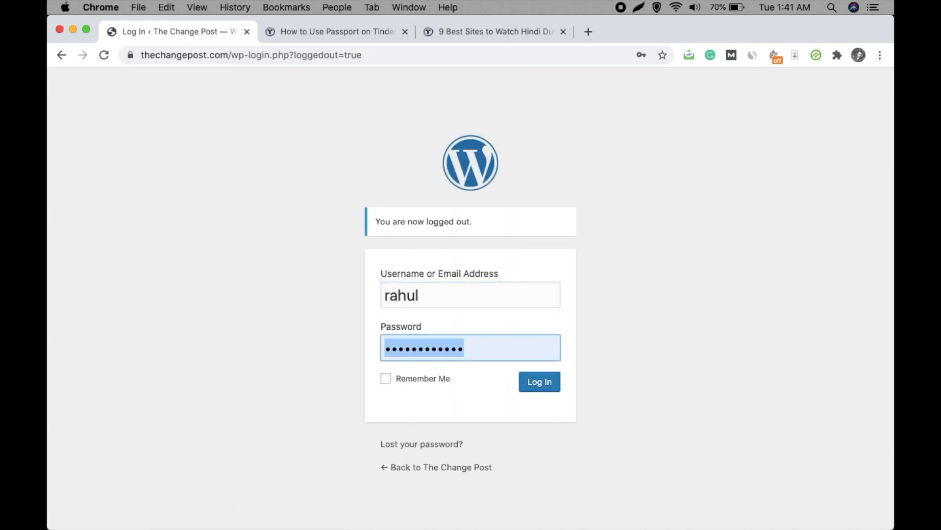
click(538, 382)
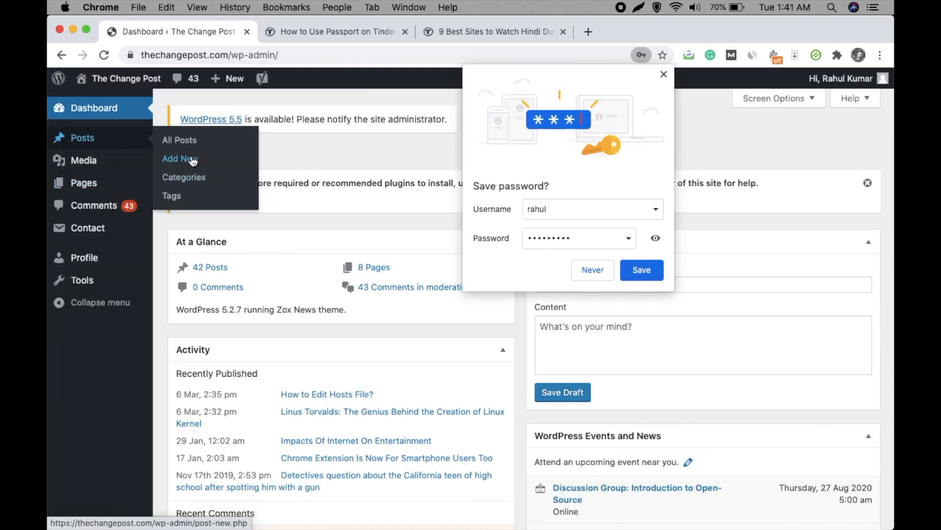
click(179, 158)
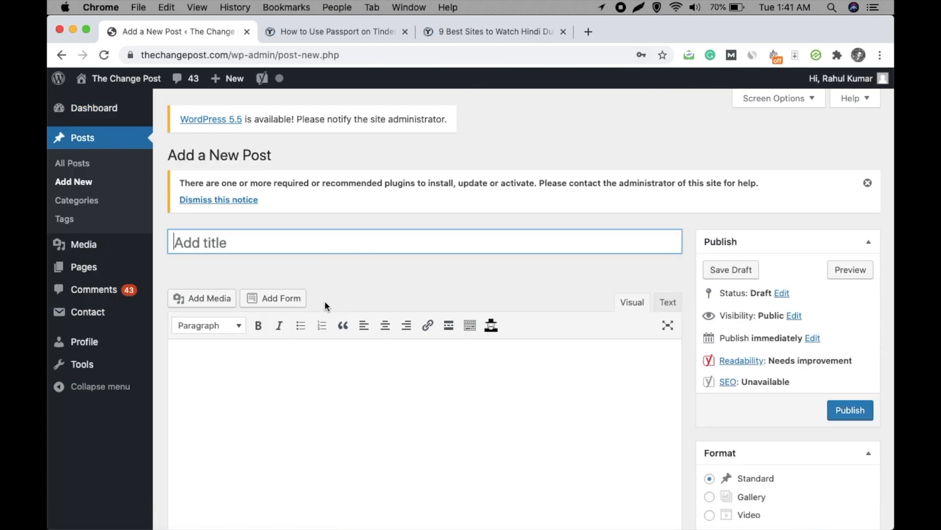
mouse_move(710, 126)
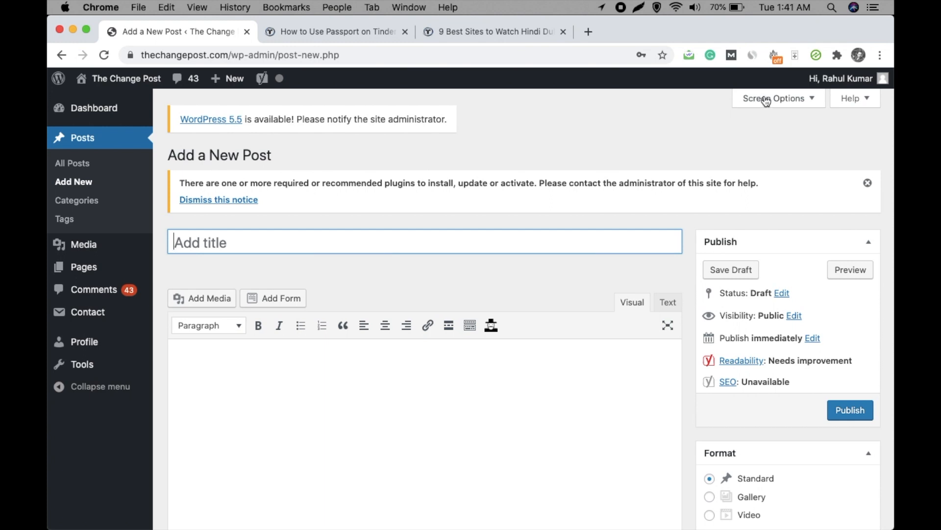
mouse_move(749, 126)
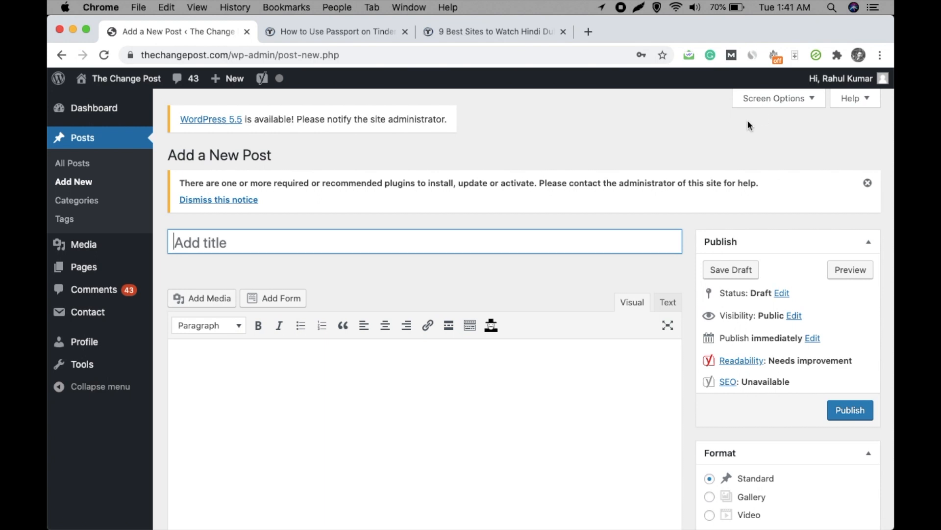
click(841, 77)
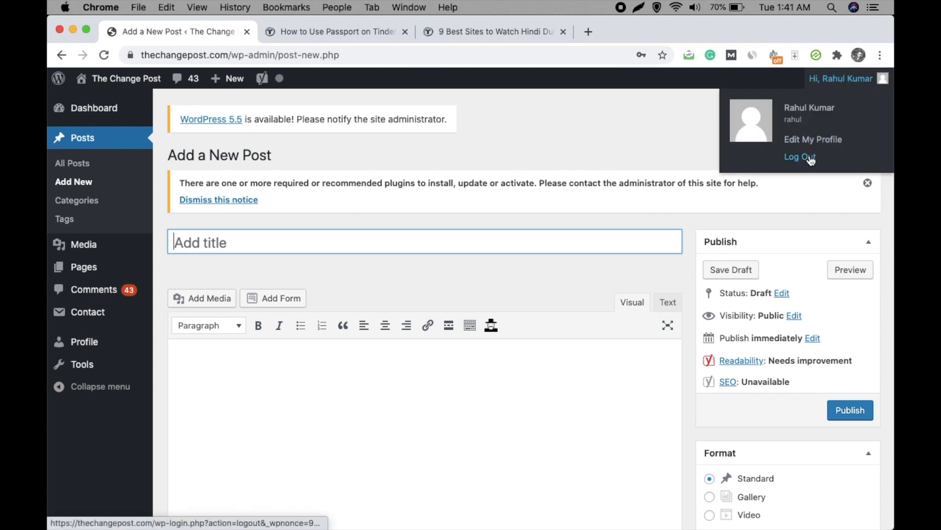
click(799, 157)
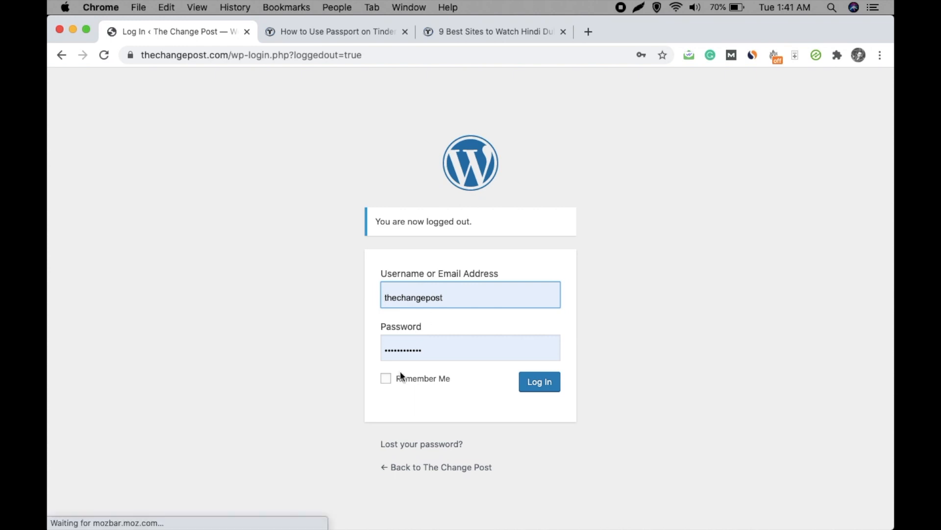
- Log in as thechangepost and open the Shortcodes Ultimate settings page
click(538, 382)
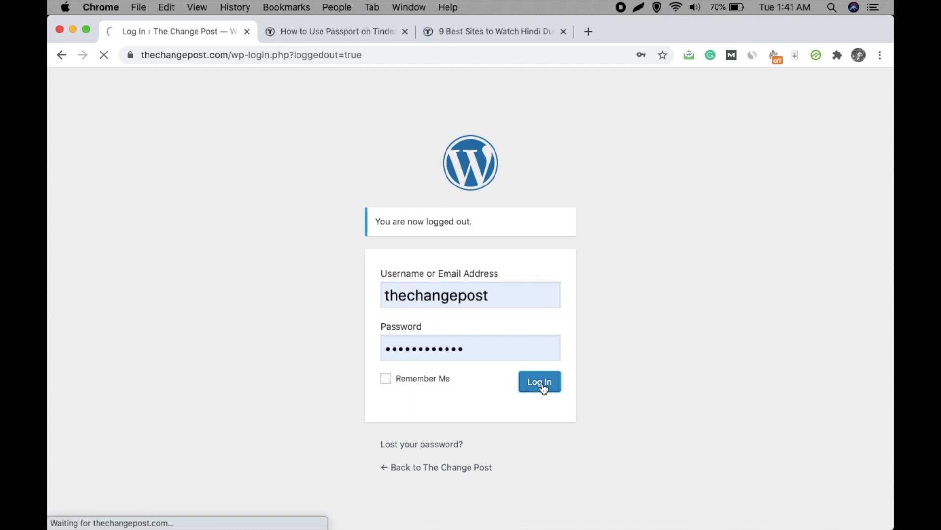
click(538, 382)
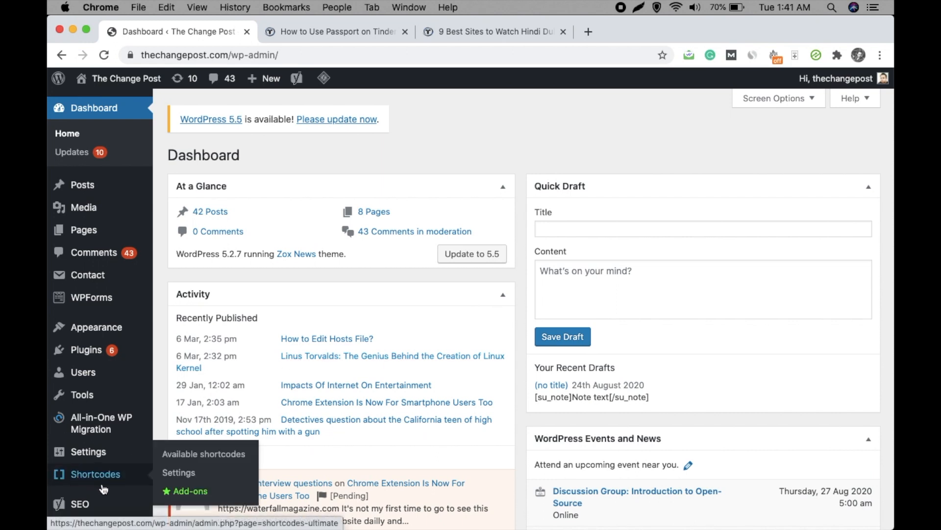
click(178, 473)
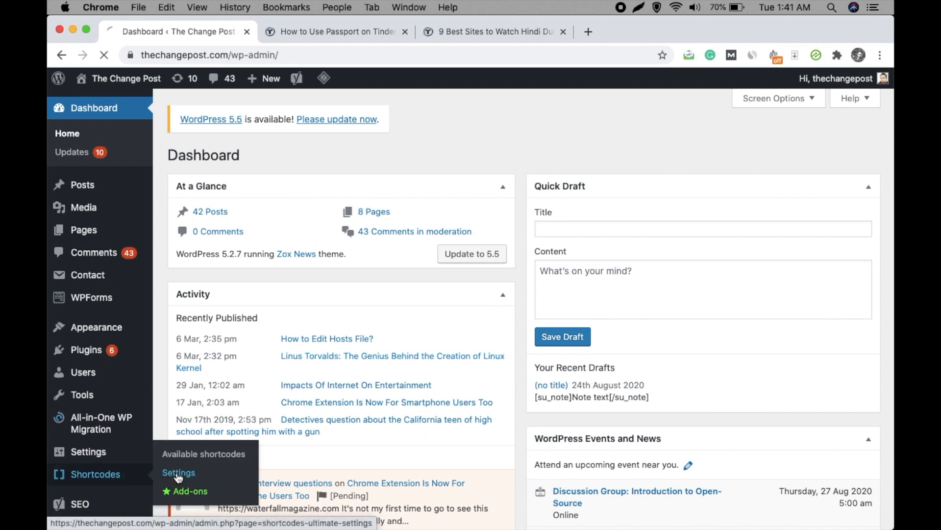
click(179, 473)
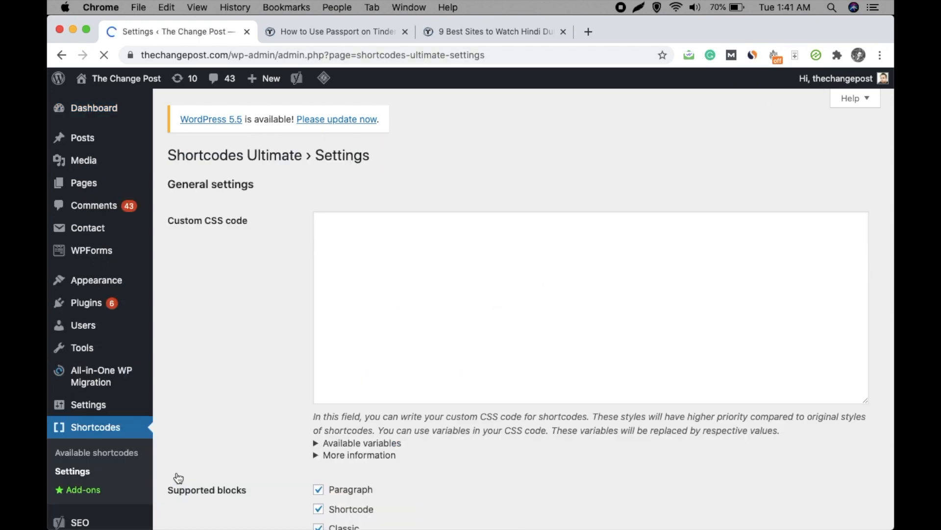
- Go to the plugin's Advanced settings showing required capability manage_options
scroll(down, 3)
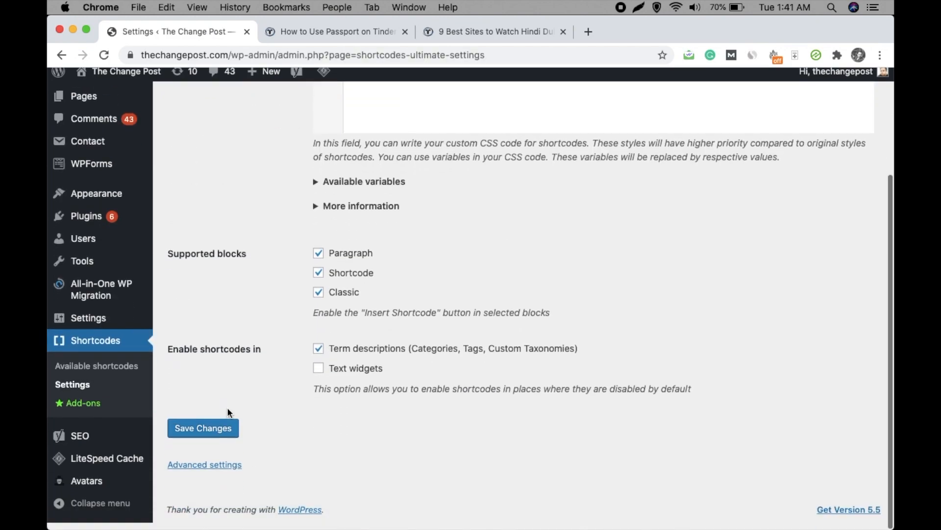
click(204, 465)
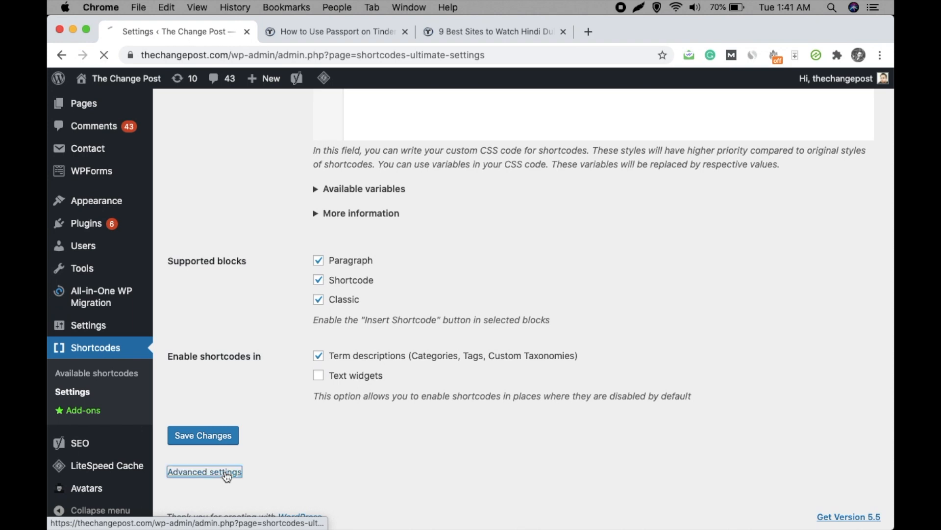
click(204, 471)
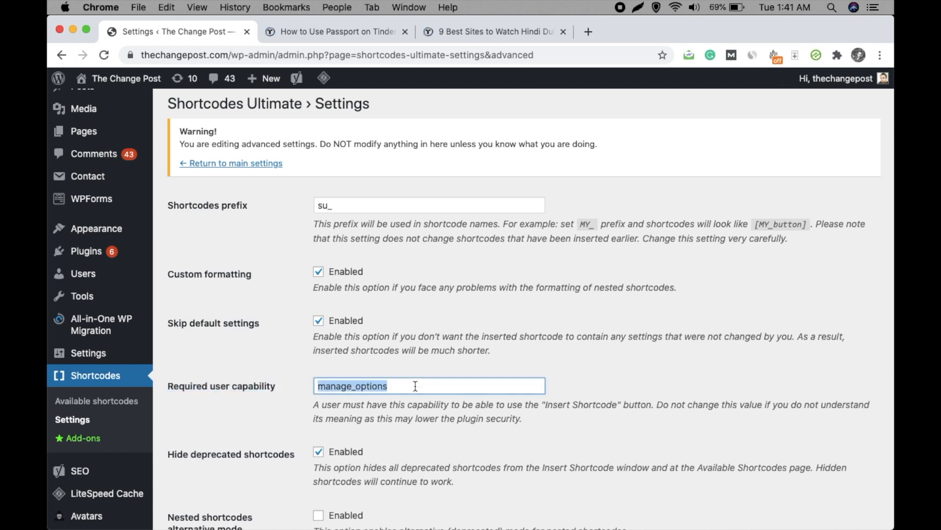
- Set the required user capability to edit_posts instead of manage_options and save changes
text(edit)
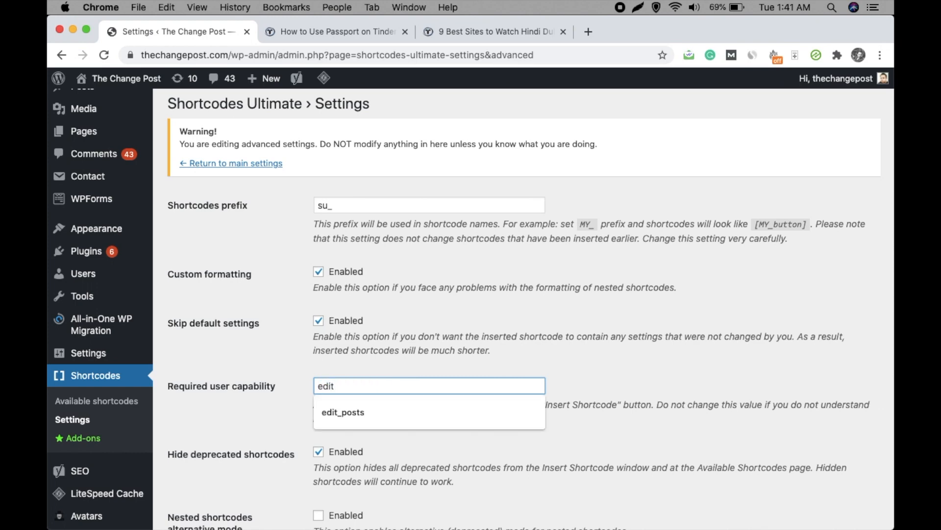
click(343, 412)
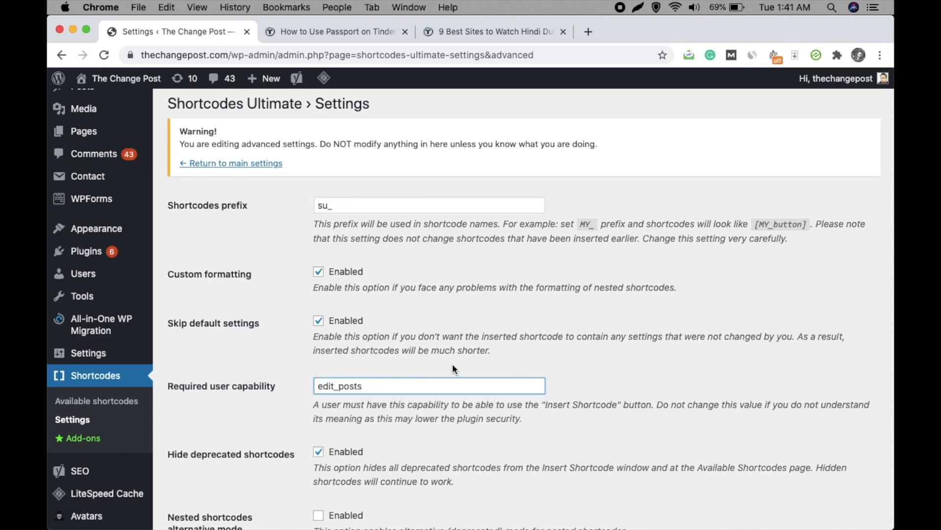
scroll(down, 3)
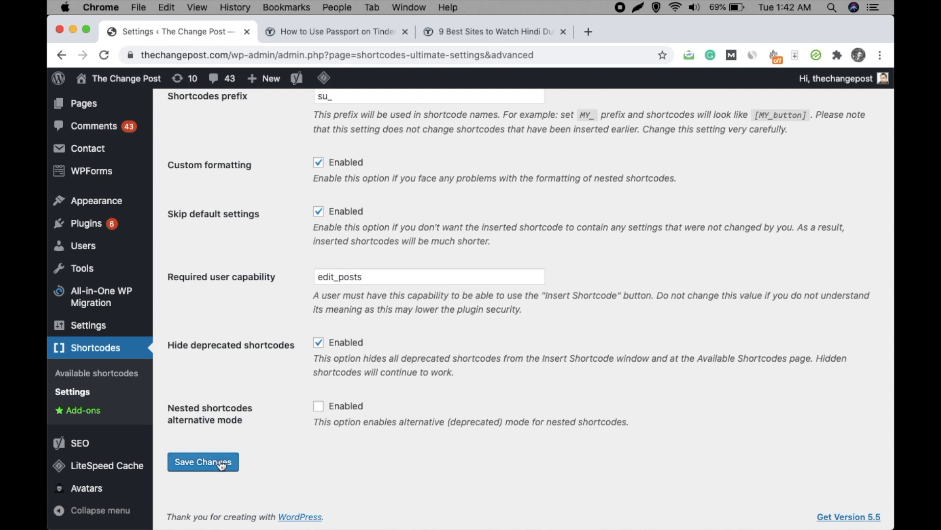
click(203, 462)
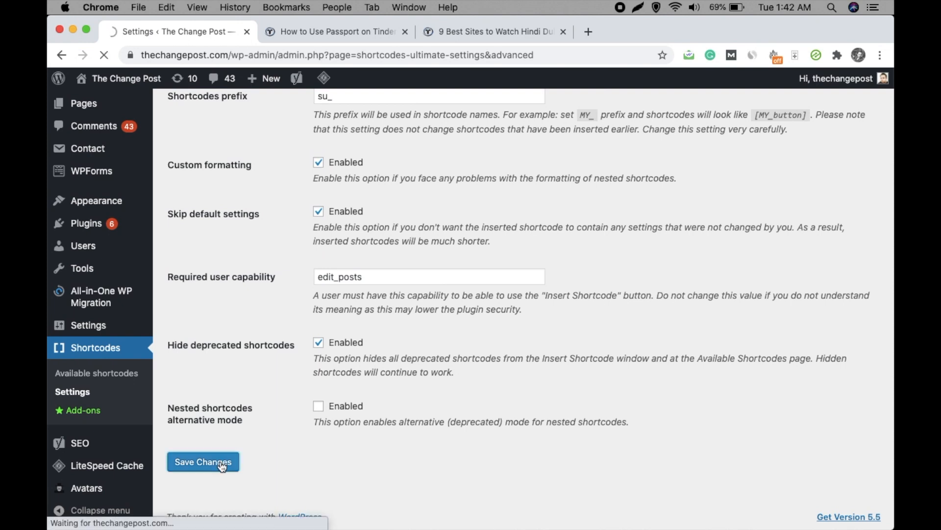
click(203, 462)
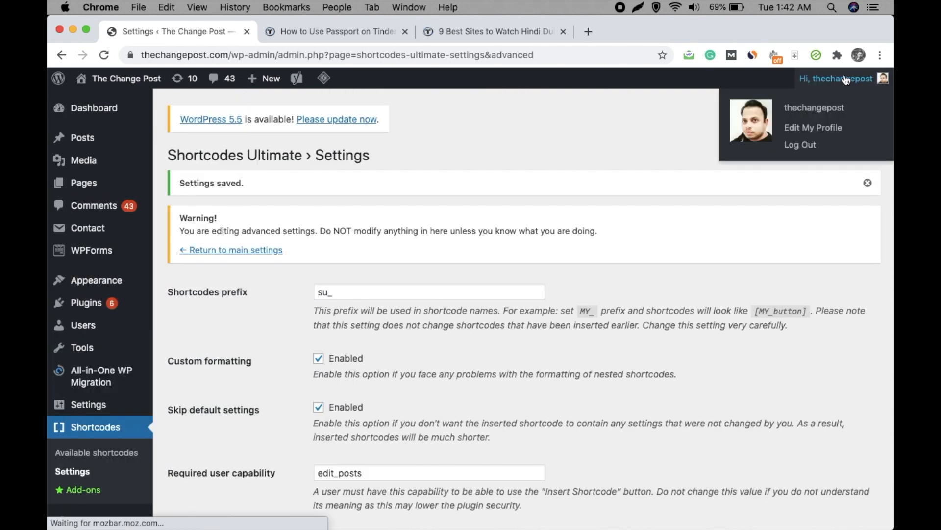
click(835, 78)
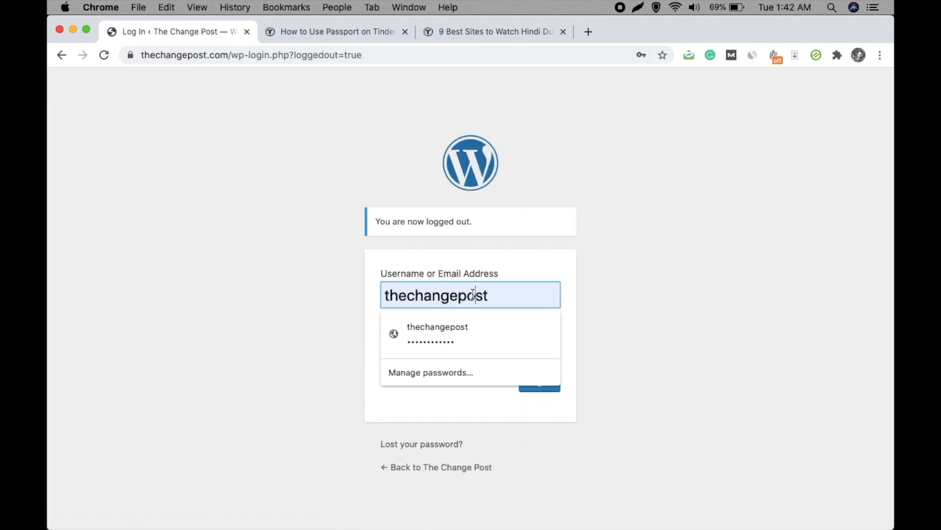
- Log in as the editor user 'rahul' with his password to reach his dashboard
text(rahul)
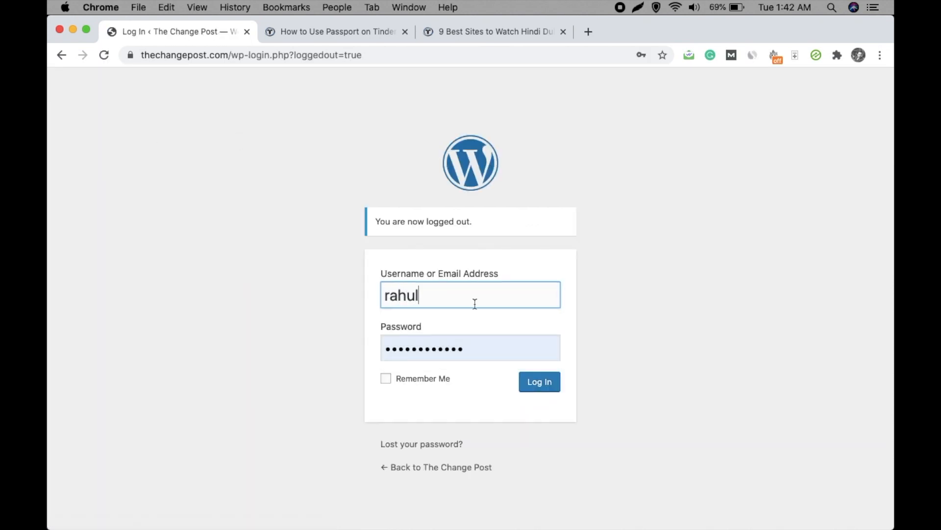
click(471, 347)
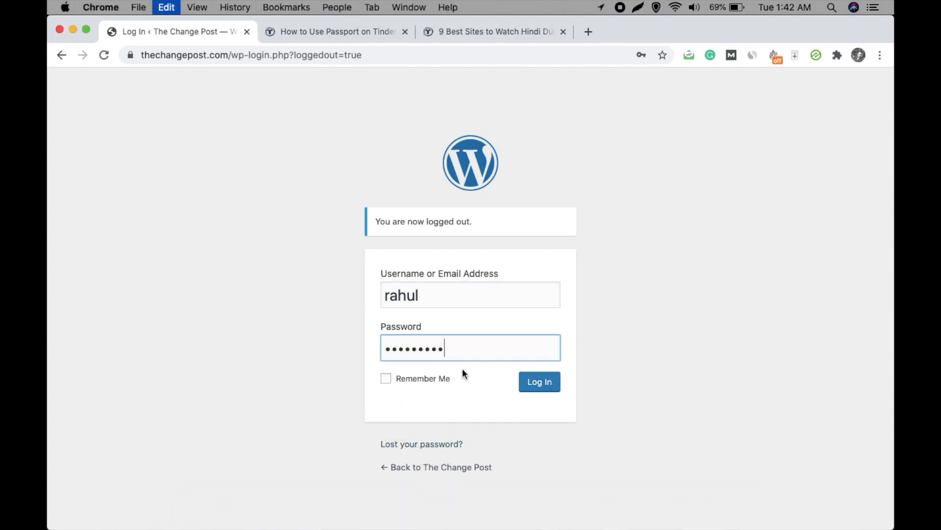
click(539, 381)
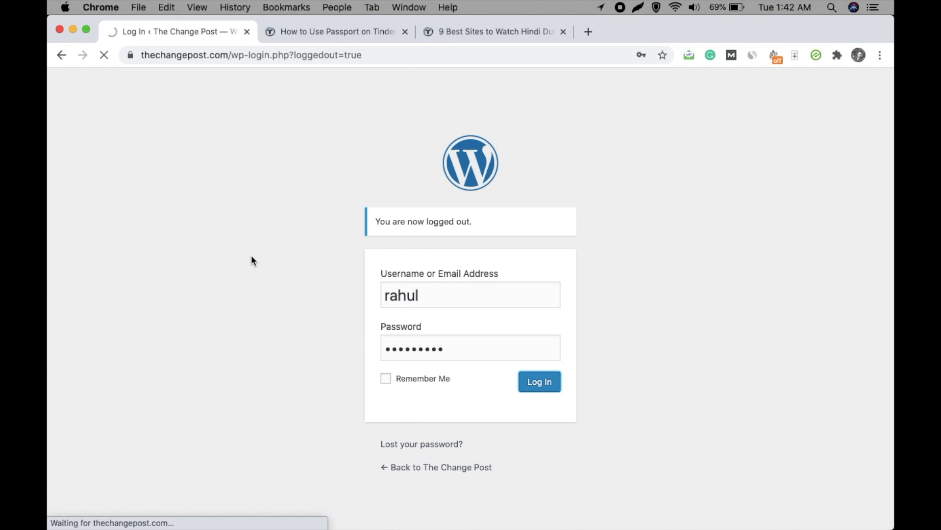
click(538, 381)
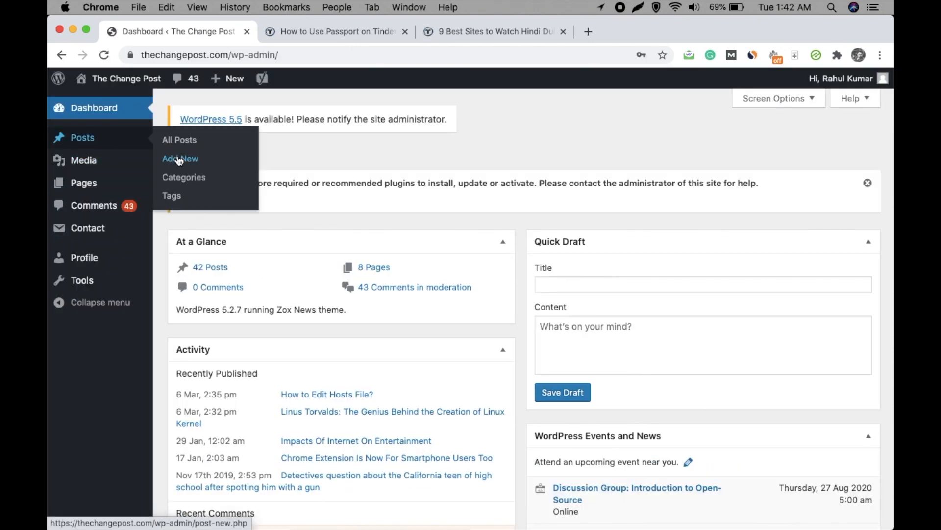
- Start a new post as Rahul, then log out back to the login page
click(180, 158)
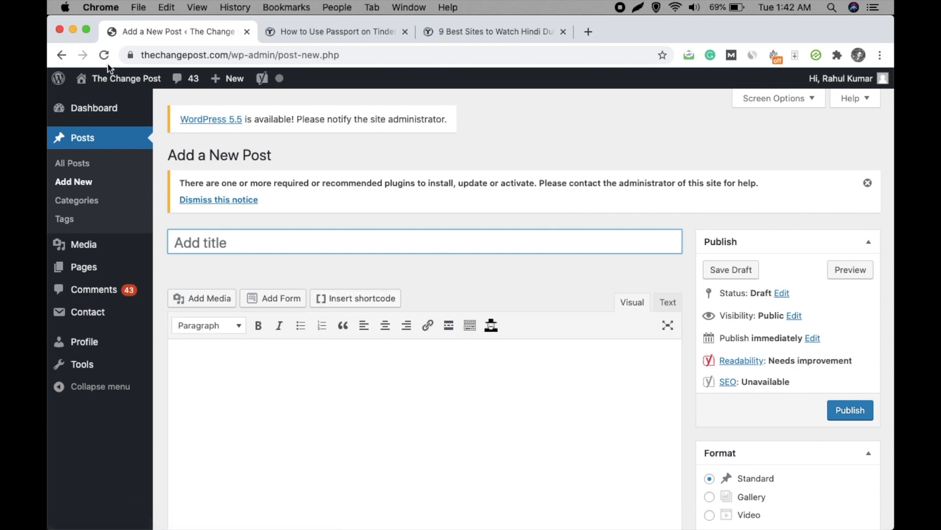
click(840, 77)
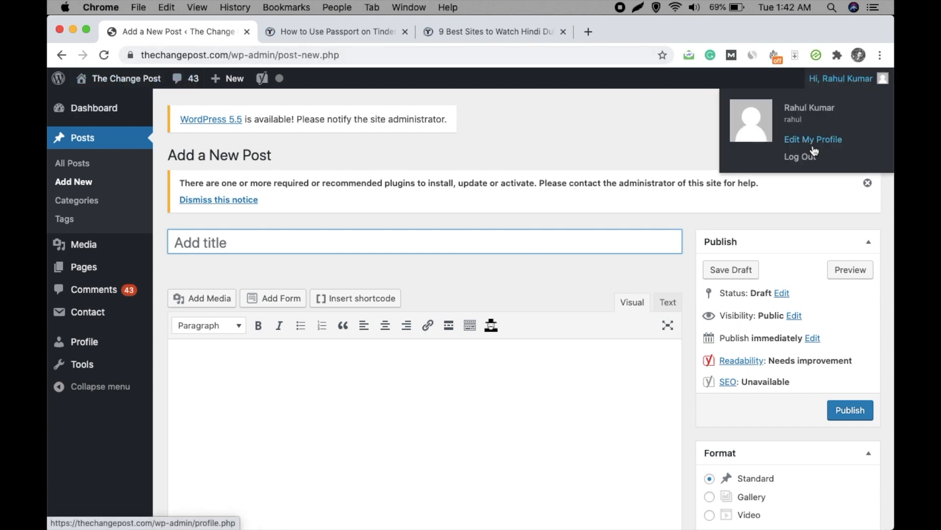
click(799, 157)
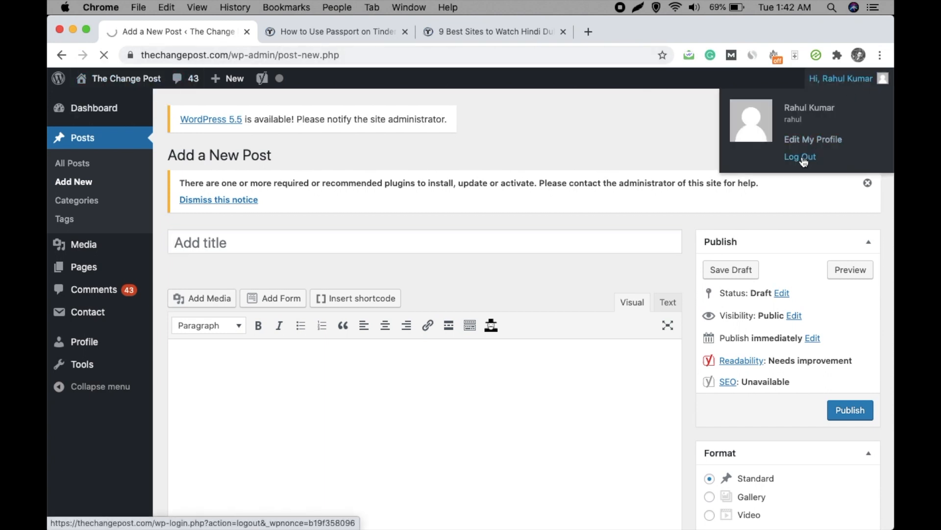
click(800, 156)
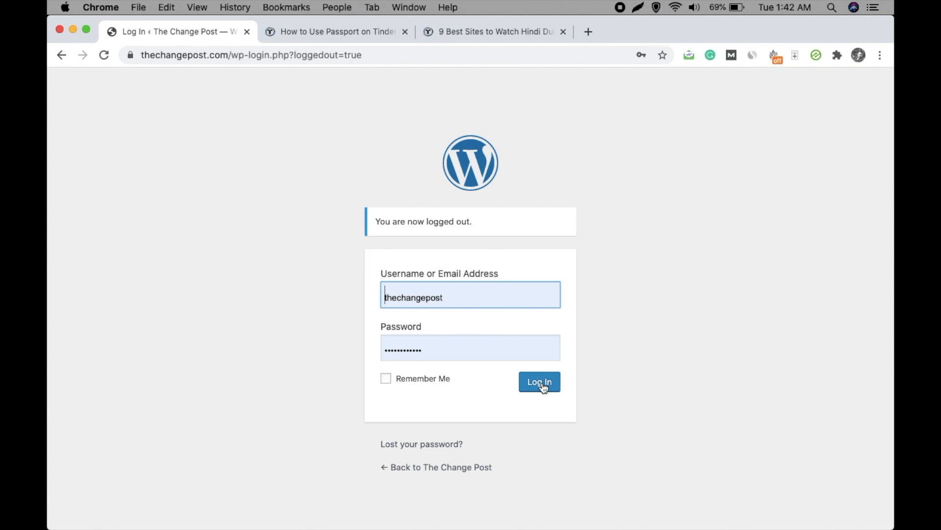
- Sign in as administrator and open the All Users list showing rahul as Editor
click(538, 382)
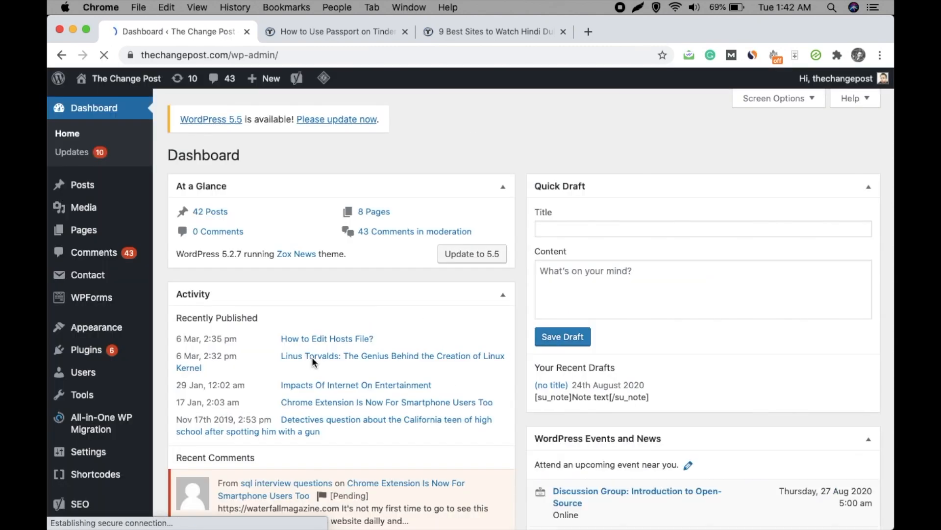
mouse_move(83, 372)
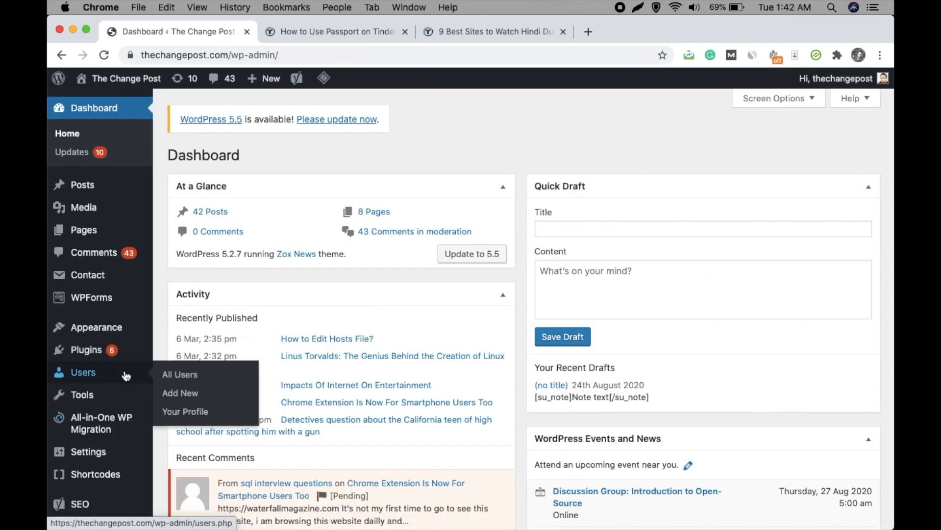
click(180, 374)
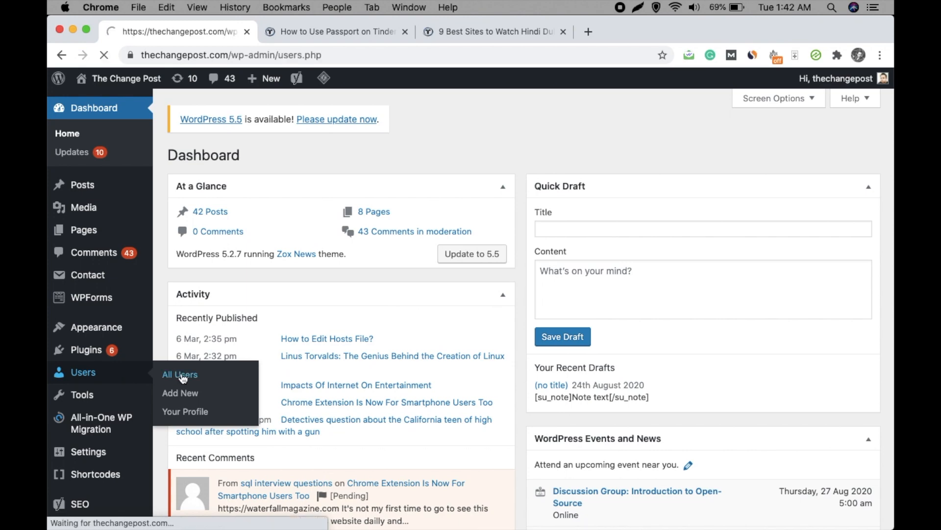
click(180, 374)
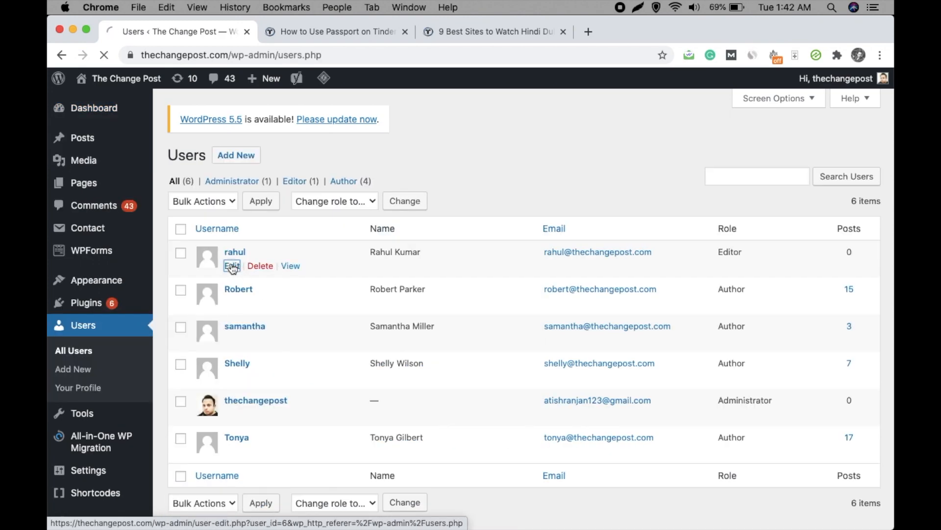
click(232, 265)
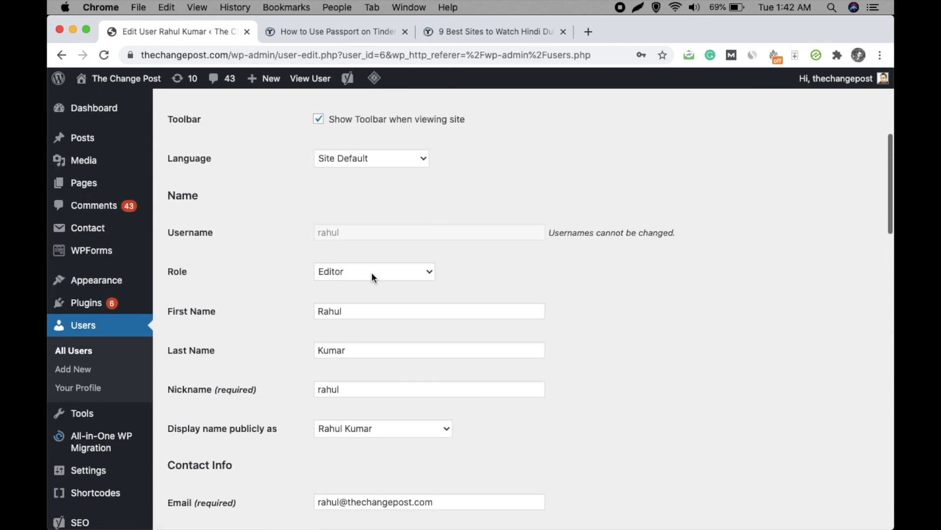
click(373, 271)
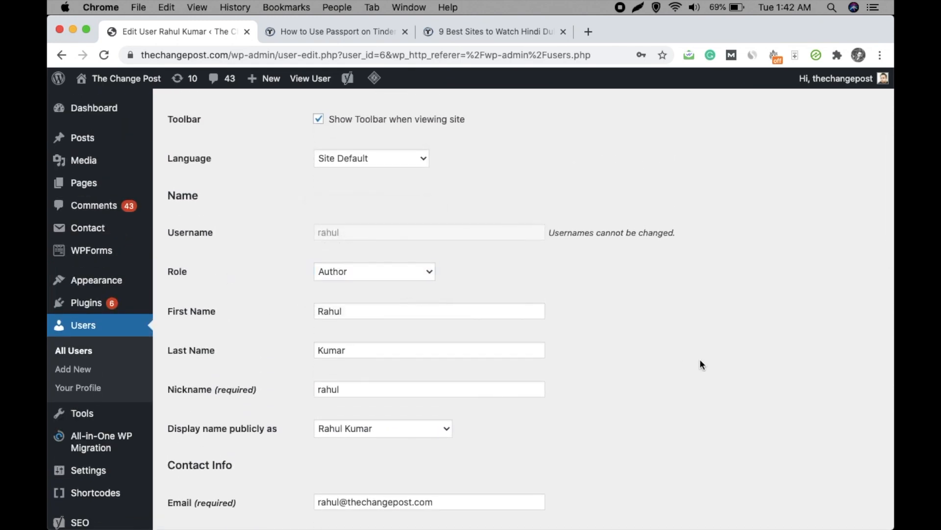
scroll(down, 3)
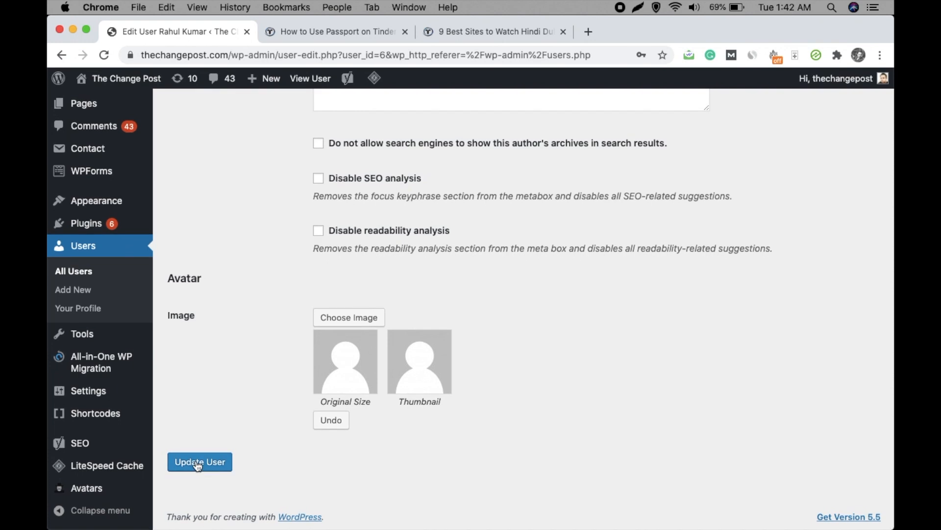
click(200, 462)
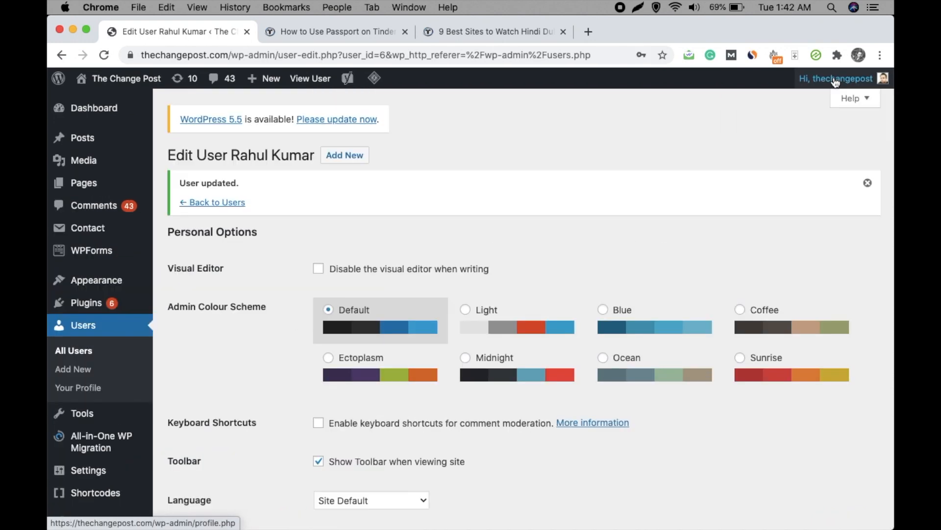
- Log out of the administrator session and sign back in as 'rahul'
click(836, 78)
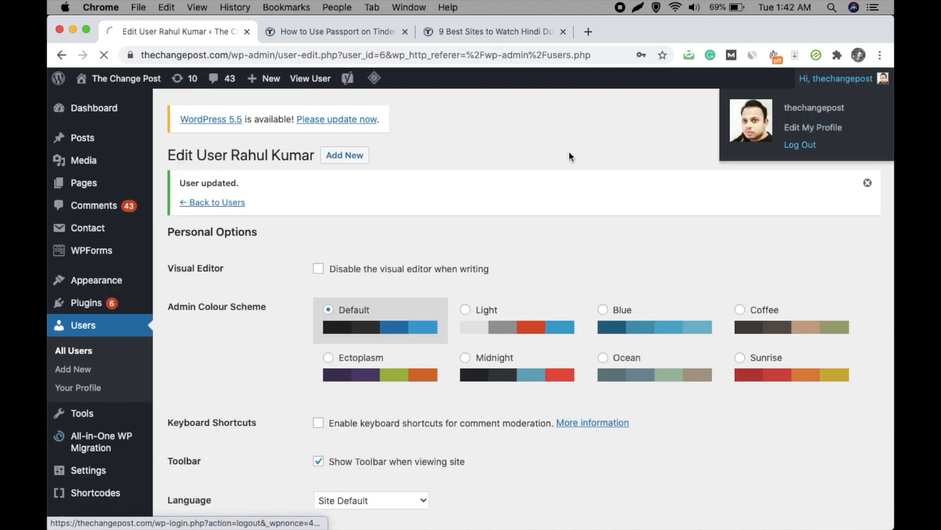
click(799, 144)
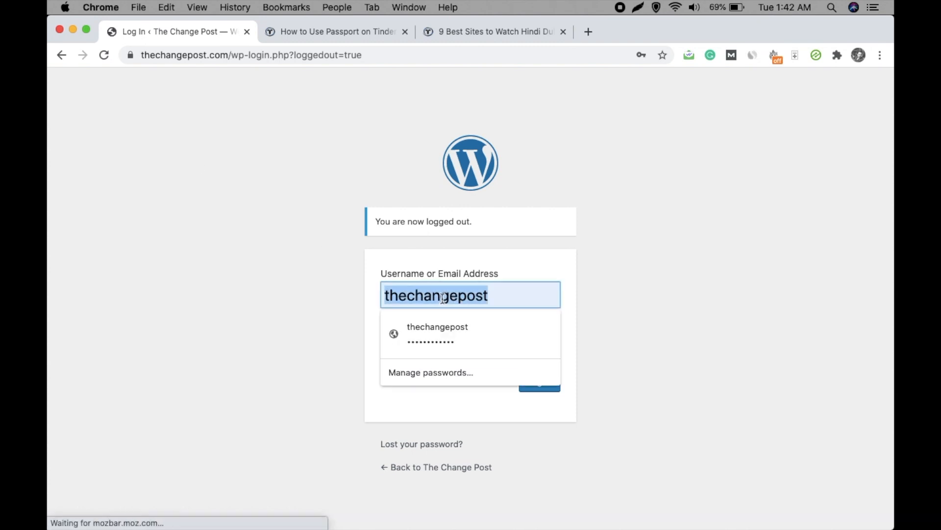
text(rahul)
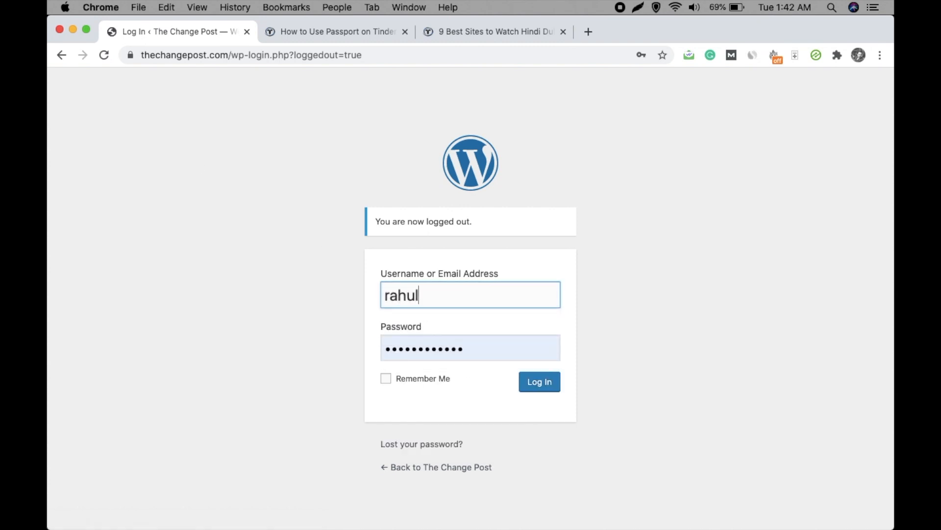
click(539, 382)
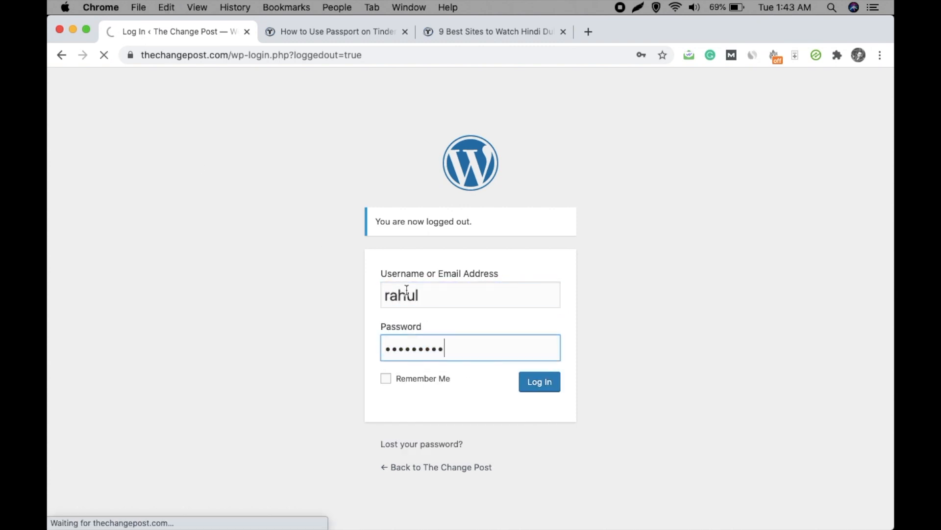
click(538, 382)
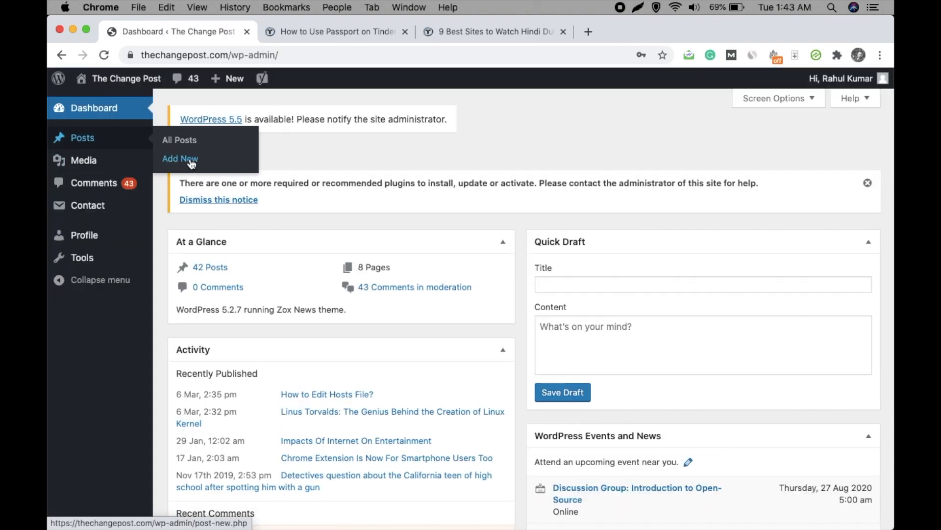
- Start a new blank post as the Author user and focus the title field
click(180, 159)
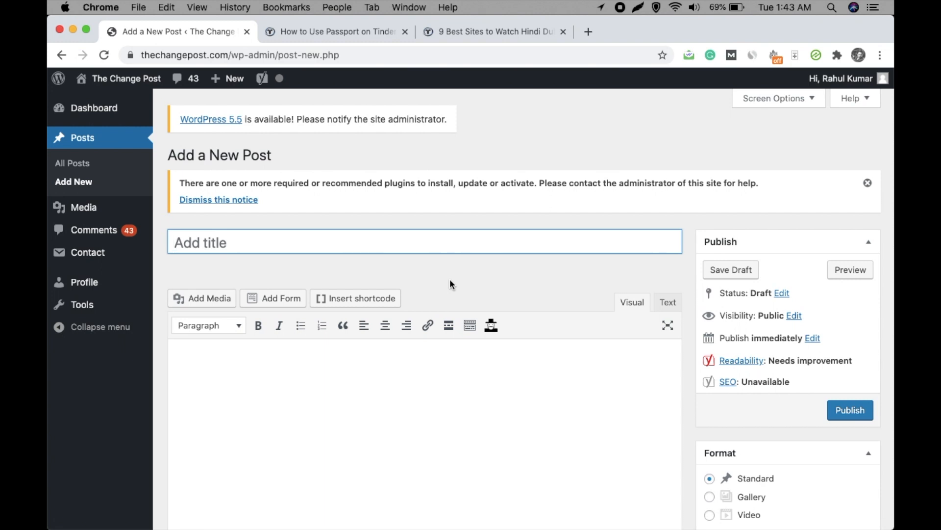
click(241, 241)
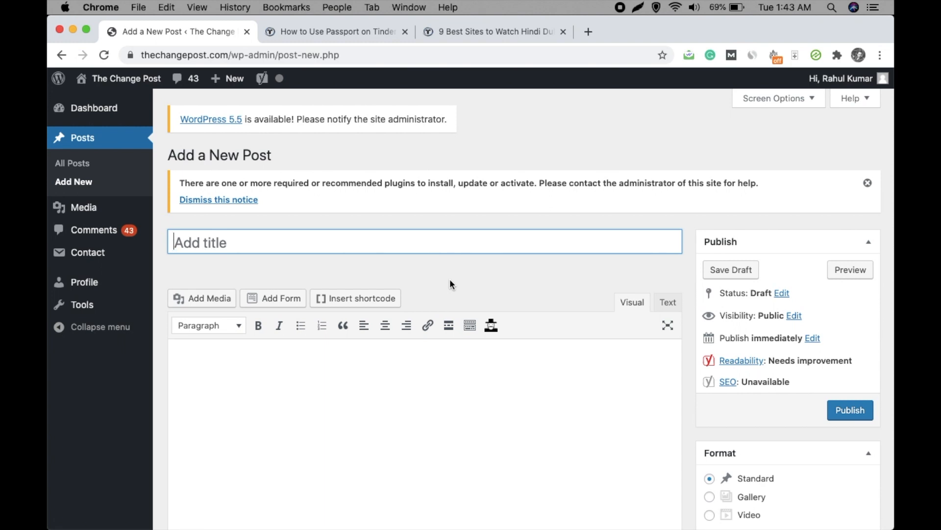